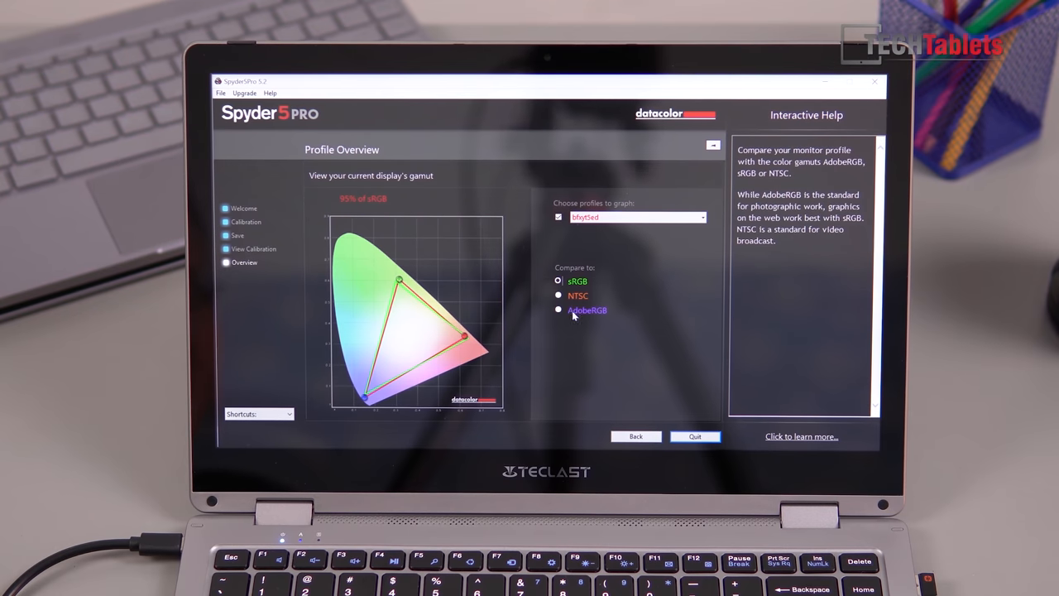
# Step: Quit Spyder5PRO from the gamut overview, returning to the Windows desktop
pyautogui.click(559, 309)
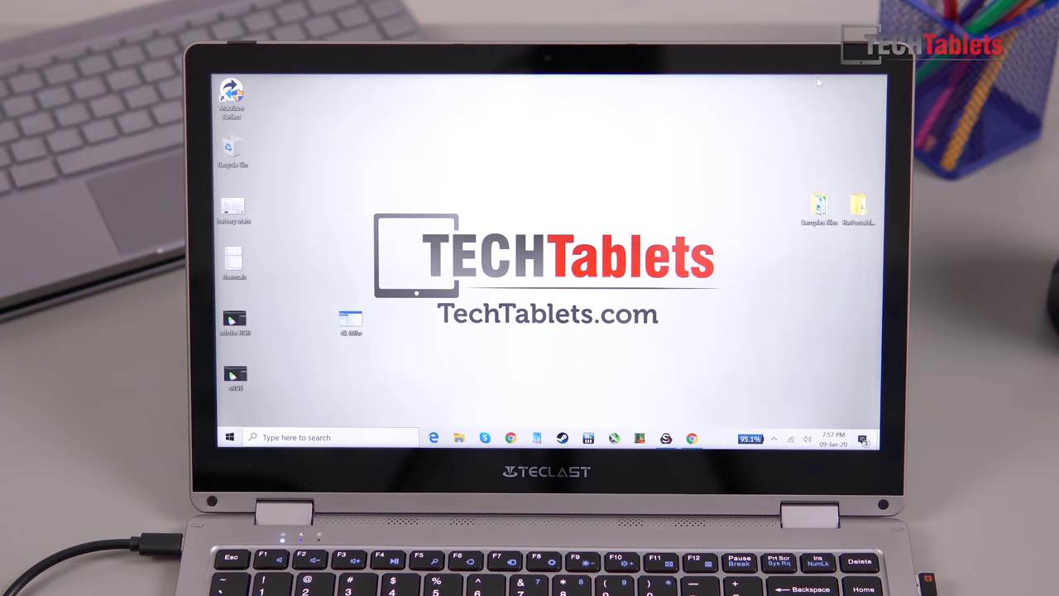
pyautogui.moveTo(472, 185)
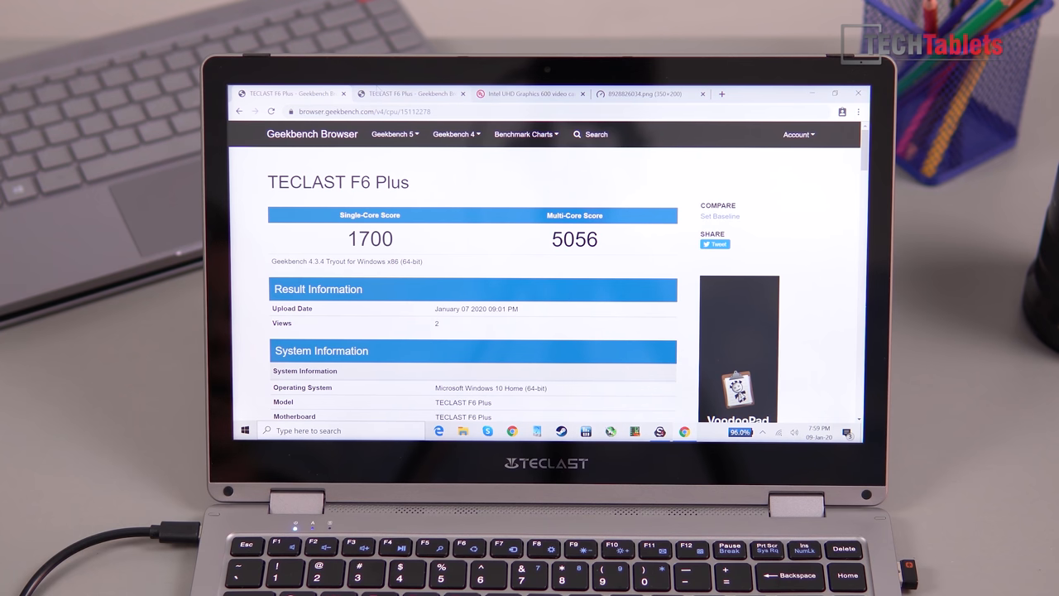
pyautogui.moveTo(410, 92)
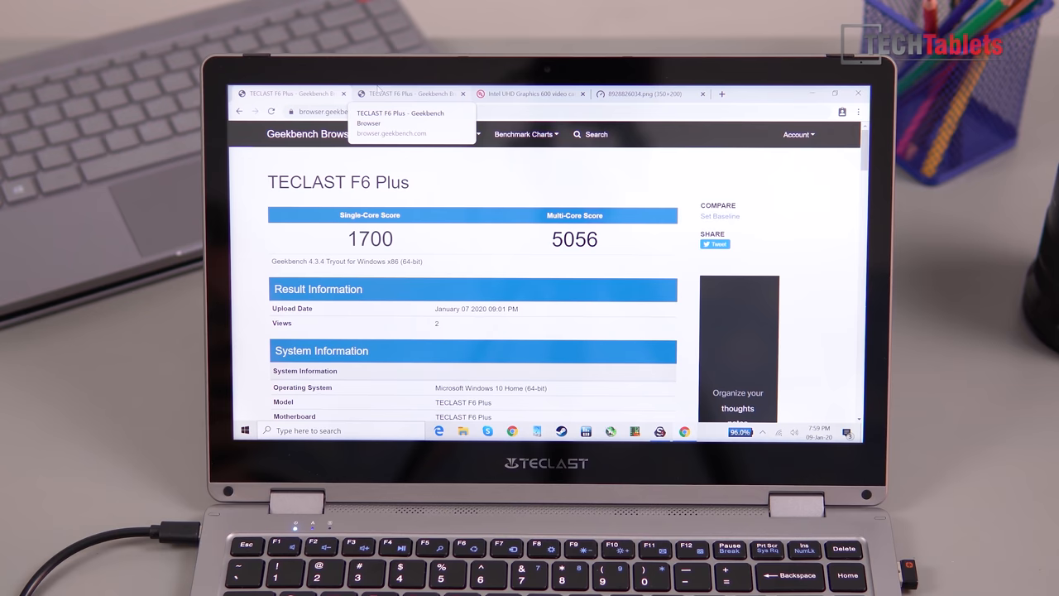
# Step: Review the Geekbench 5 and 3DMark Fire Strike (score 313) results, then the Speedtest result
pyautogui.click(410, 93)
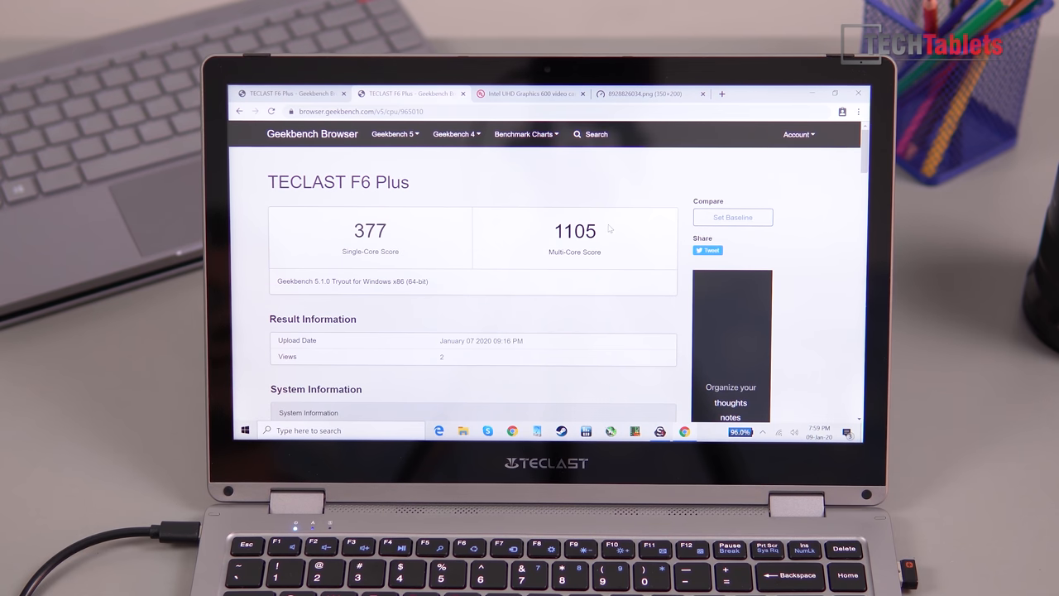
pyautogui.moveTo(604, 230)
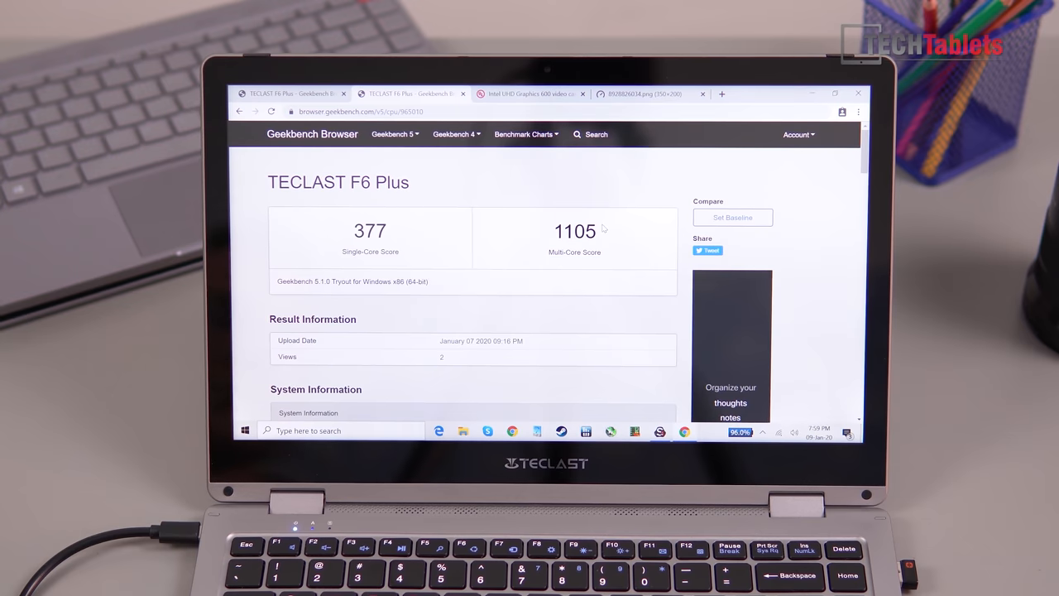
pyautogui.click(530, 92)
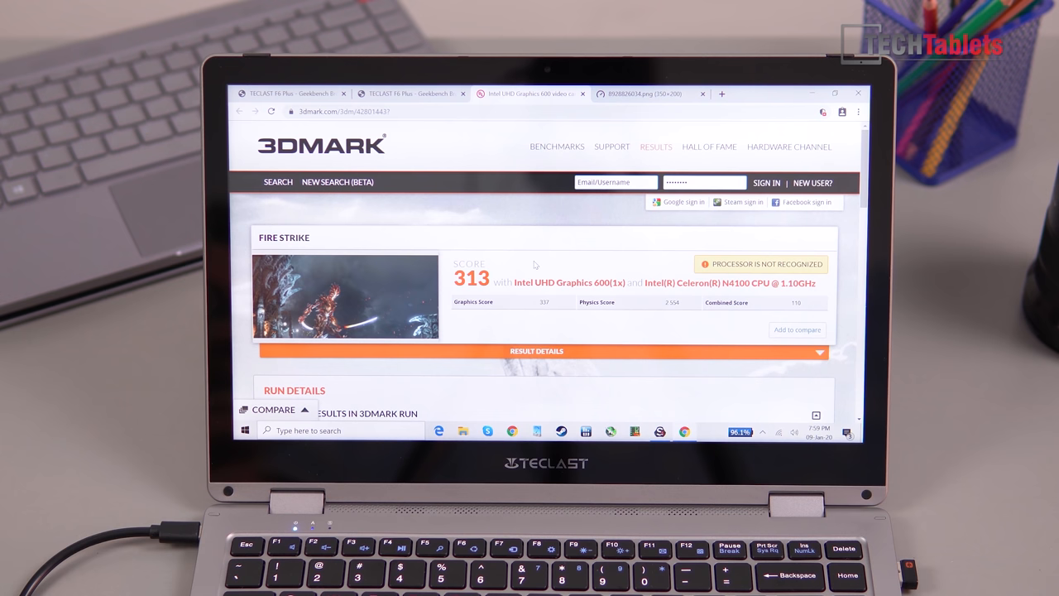
pyautogui.scroll(-3)
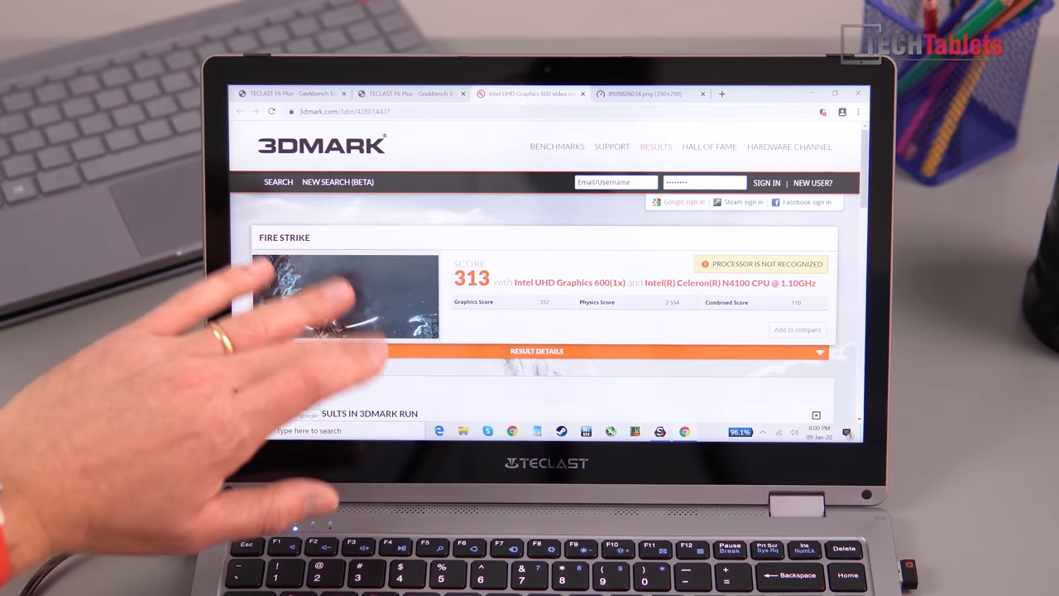
pyautogui.scroll(-3)
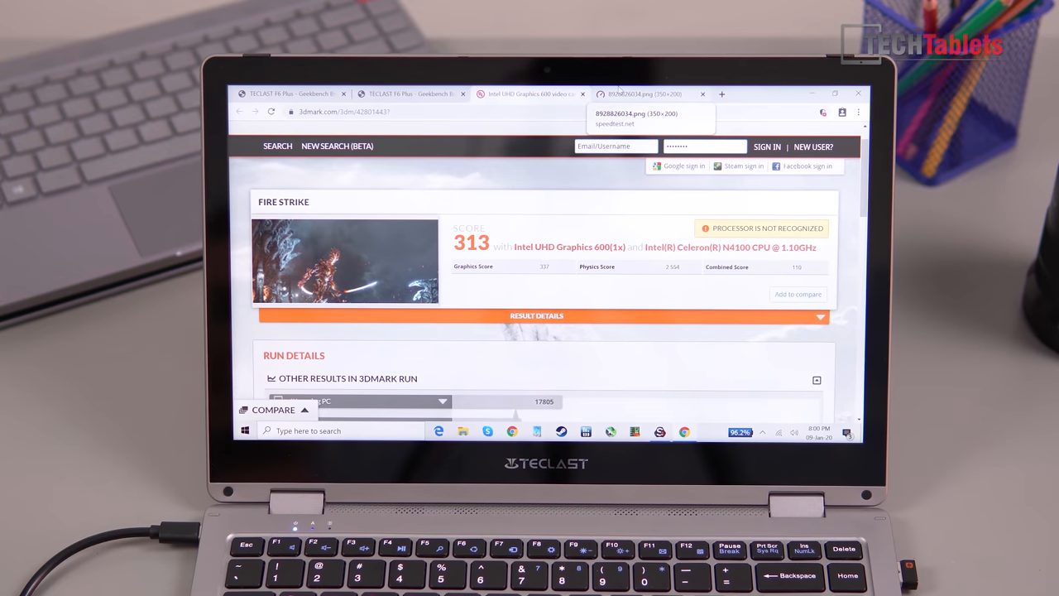
pyautogui.click(649, 92)
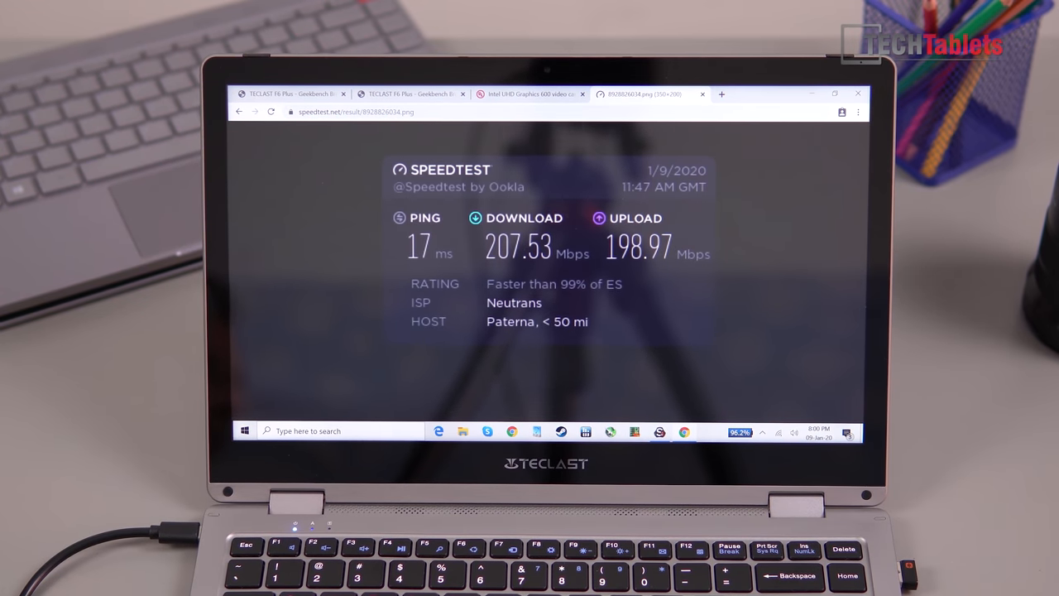
pyautogui.moveTo(649, 92)
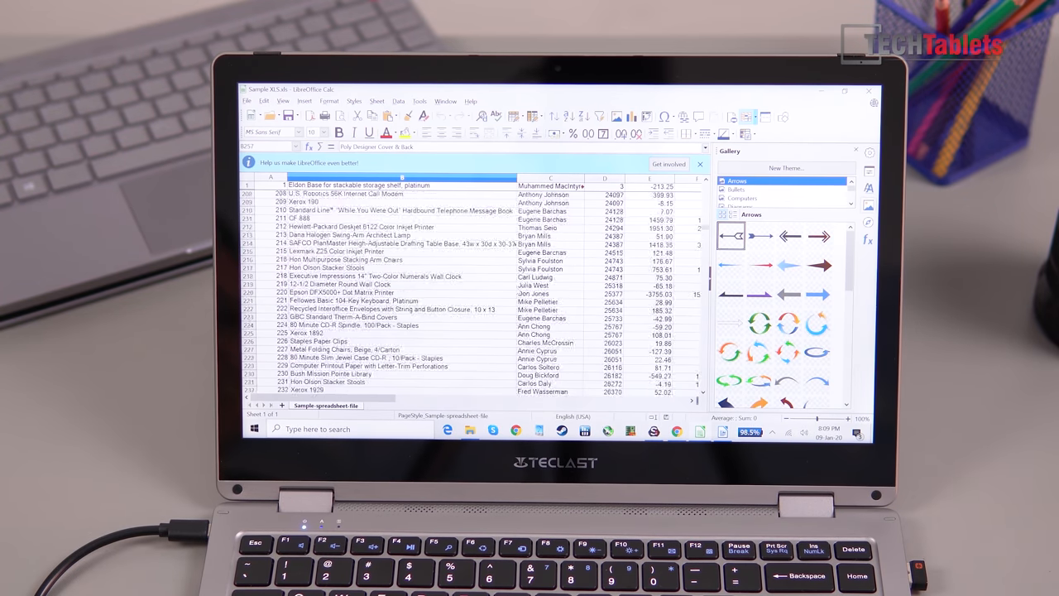
# Step: Scroll through the sample spreadsheet in Calc and the sample document in Writer
pyautogui.scroll(-3)
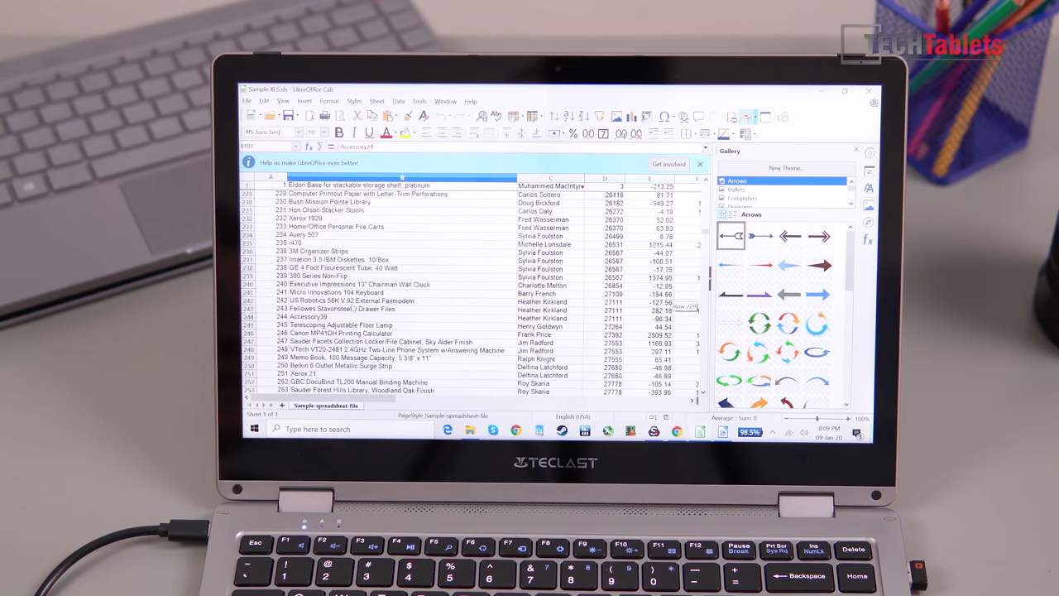
pyautogui.scroll(-3)
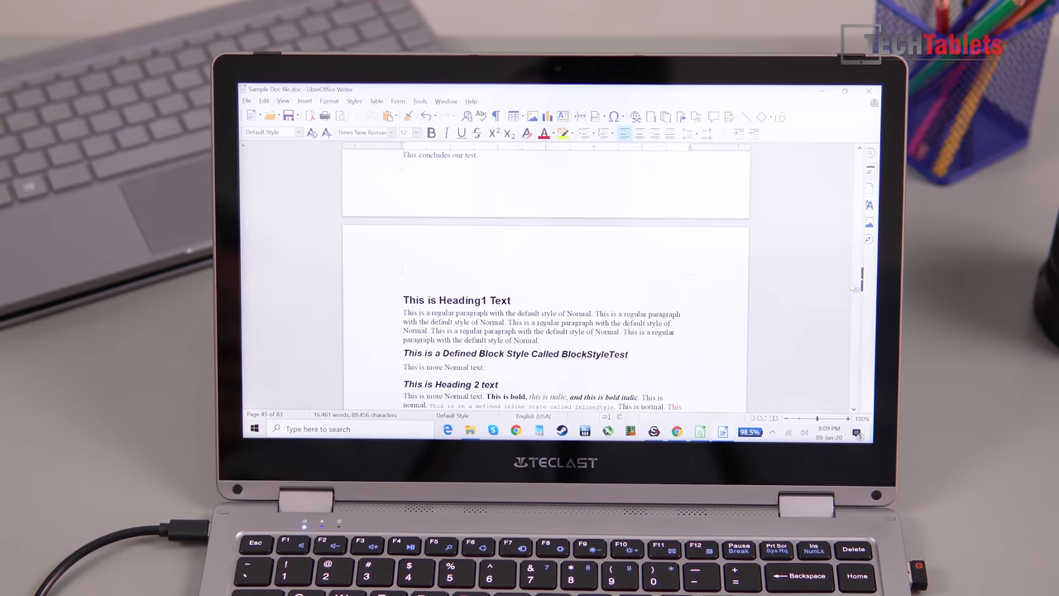
pyautogui.scroll(-3)
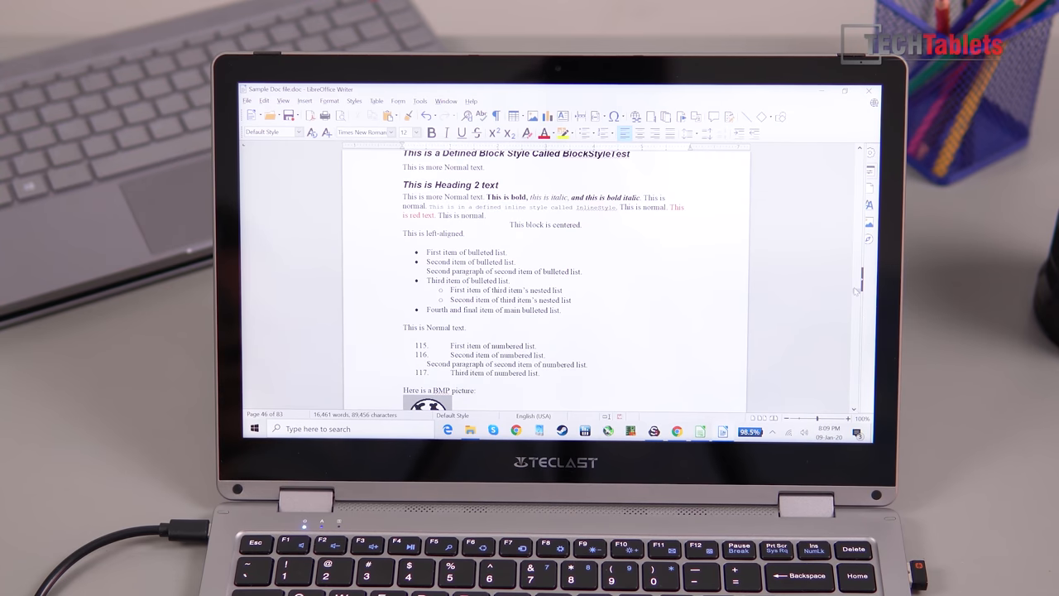
pyautogui.scroll(-3)
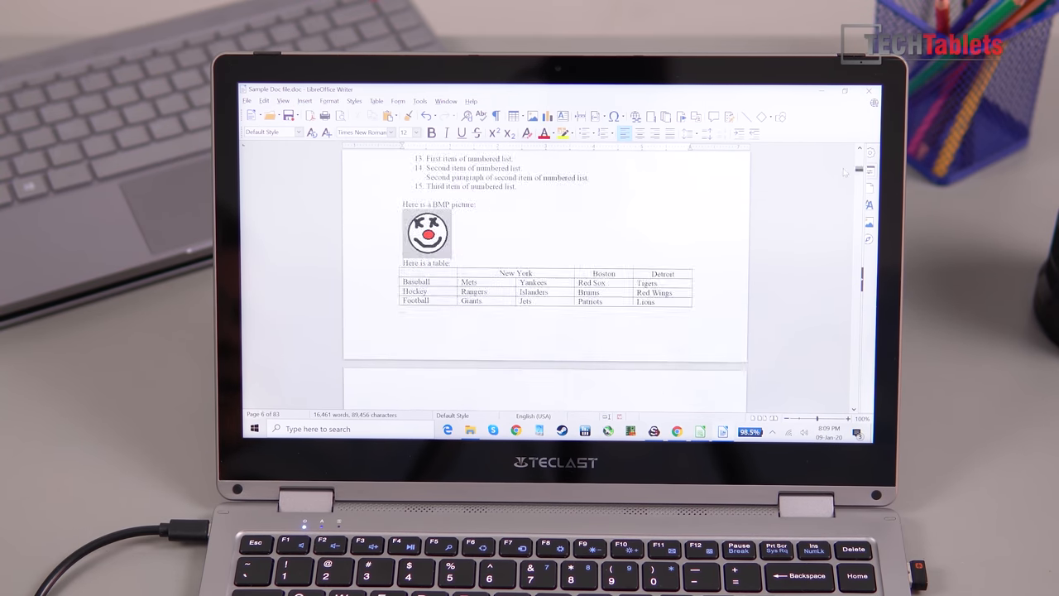
pyautogui.scroll(-3)
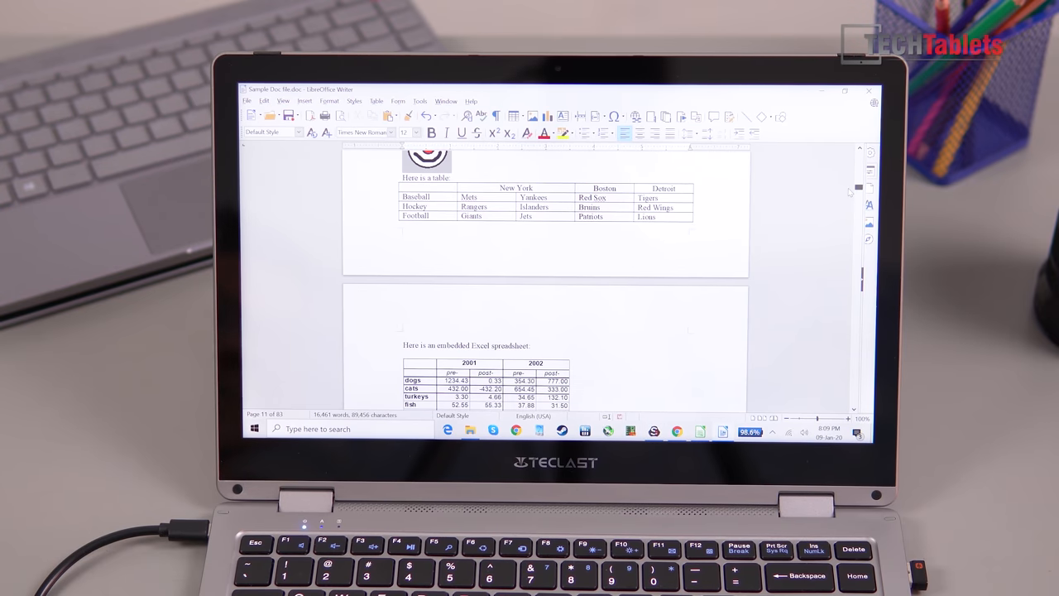
# Step: Close Writer and Calc, then bring up the Samples files folder from the desktop
pyautogui.click(255, 429)
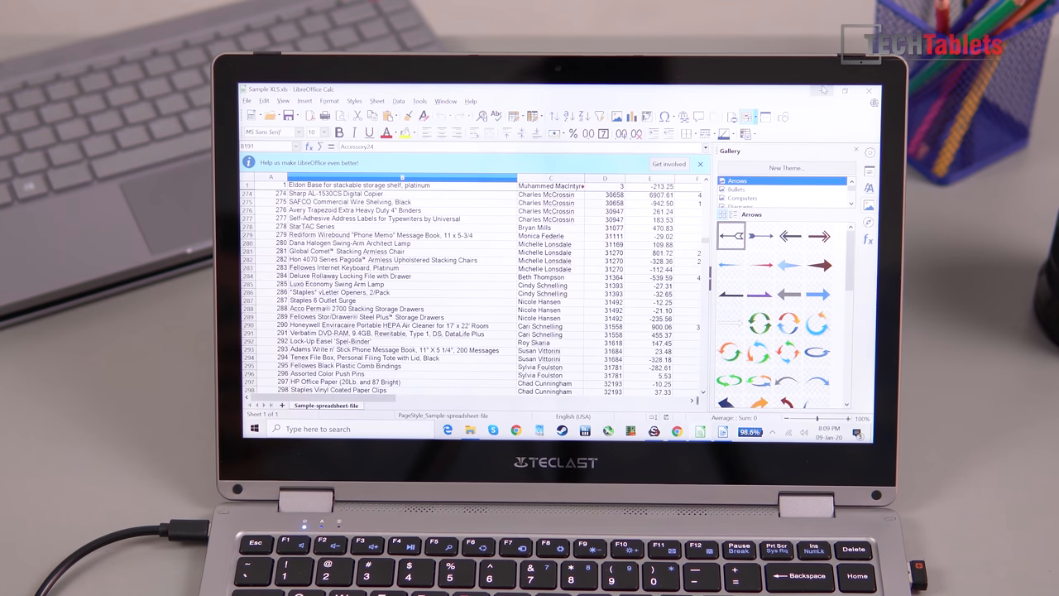
pyautogui.click(844, 91)
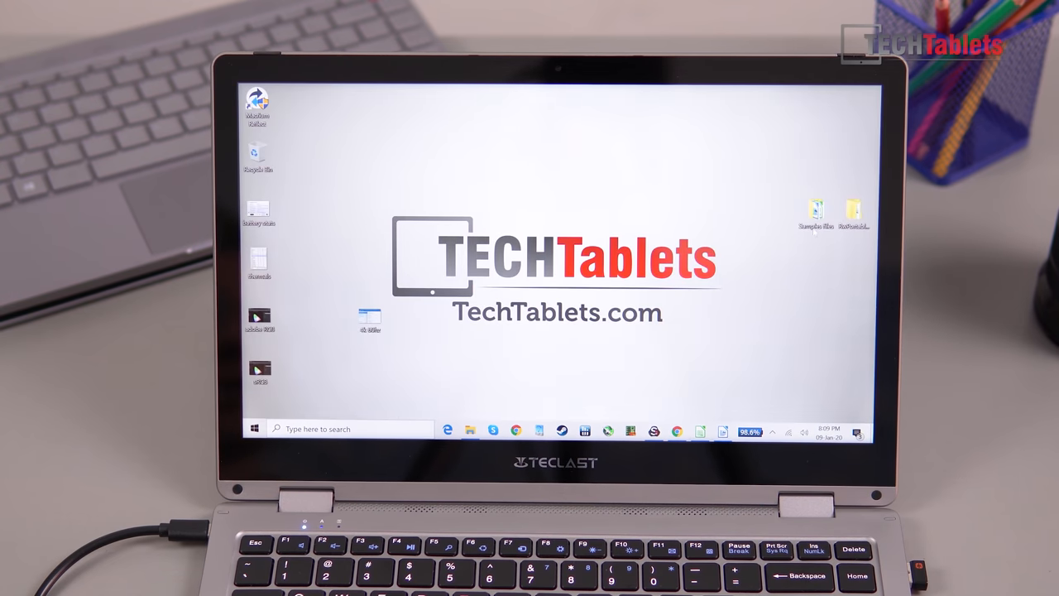
pyautogui.doubleClick(814, 213)
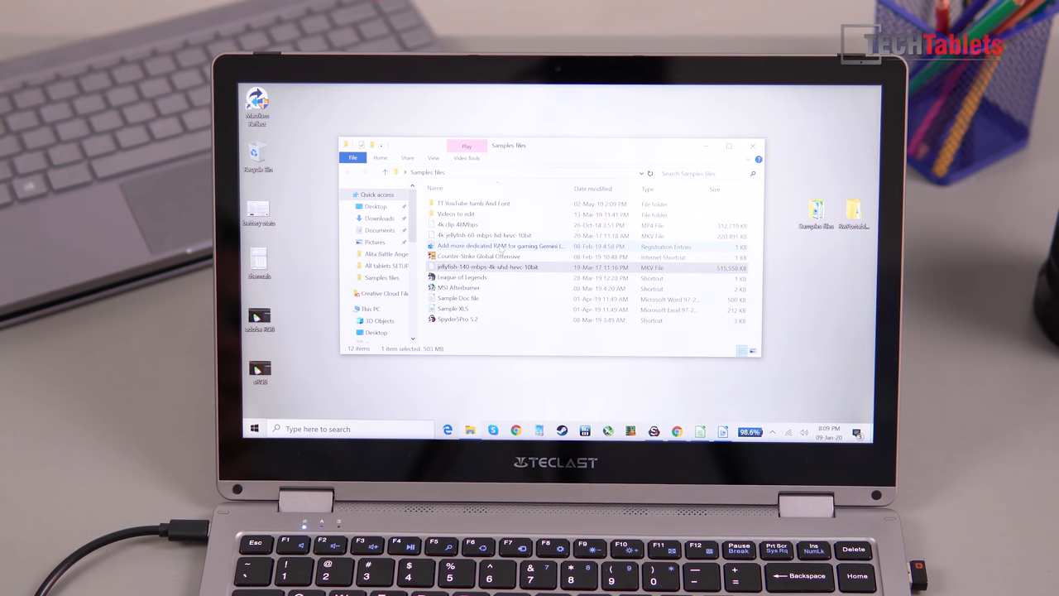
pyautogui.moveTo(486, 267)
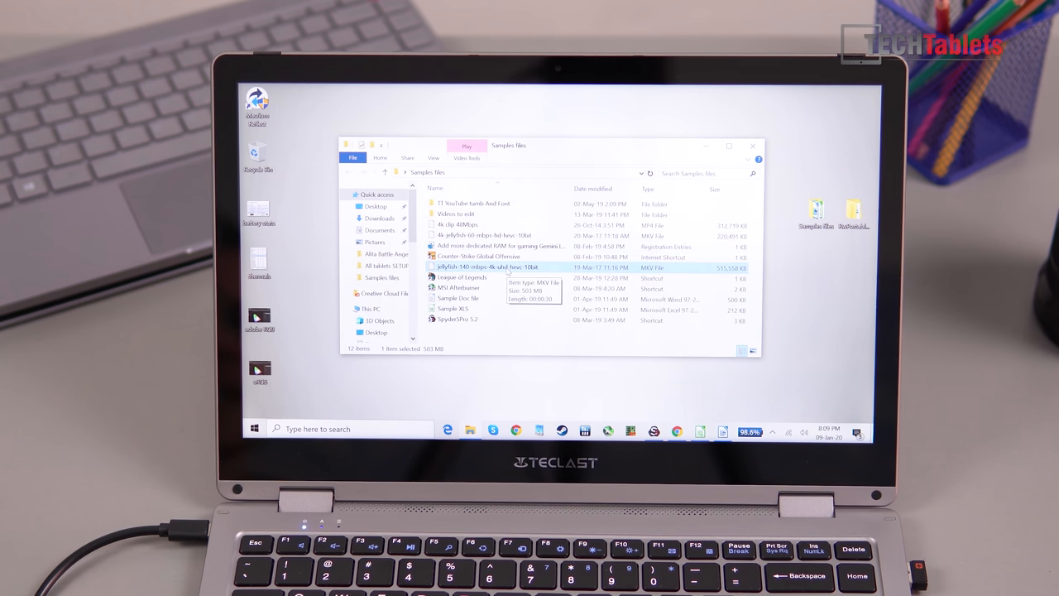
# Step: Play the 4K sample video in MPC-HC via the file's Open with menu
pyautogui.rightClick(487, 268)
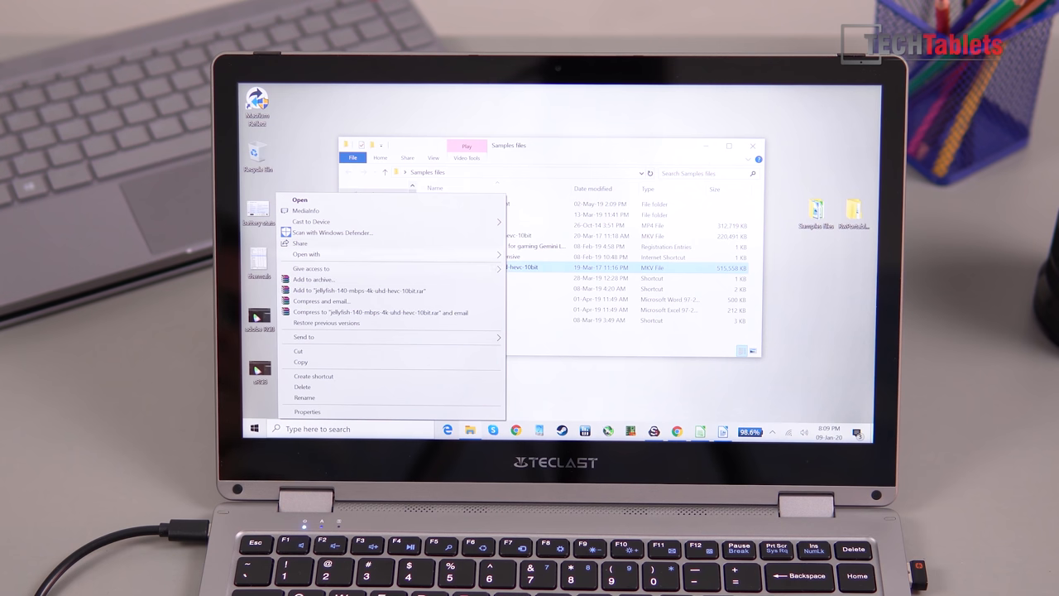
pyautogui.click(306, 255)
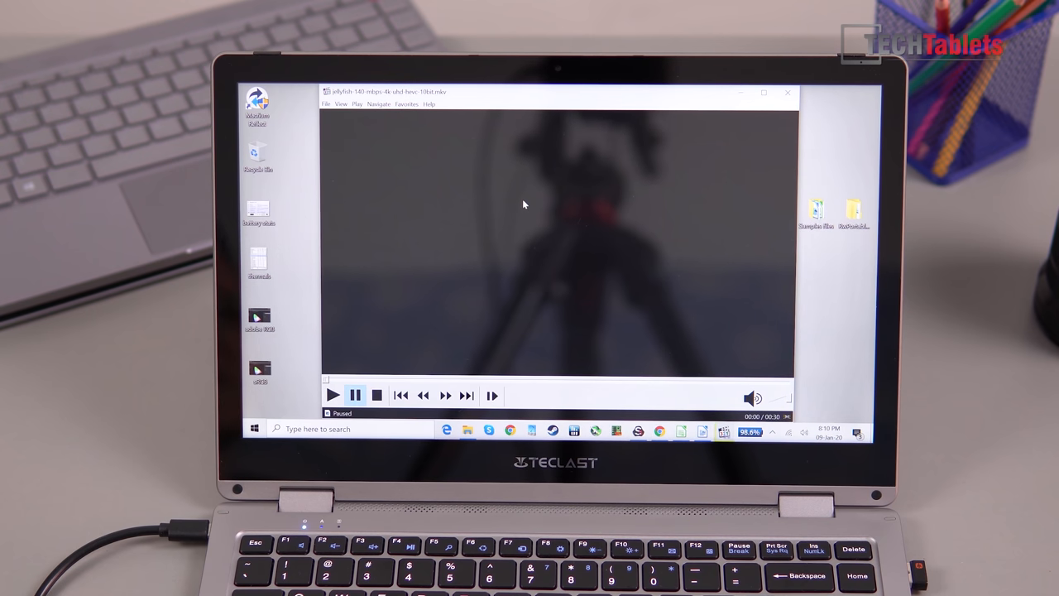
pyautogui.moveTo(500, 235)
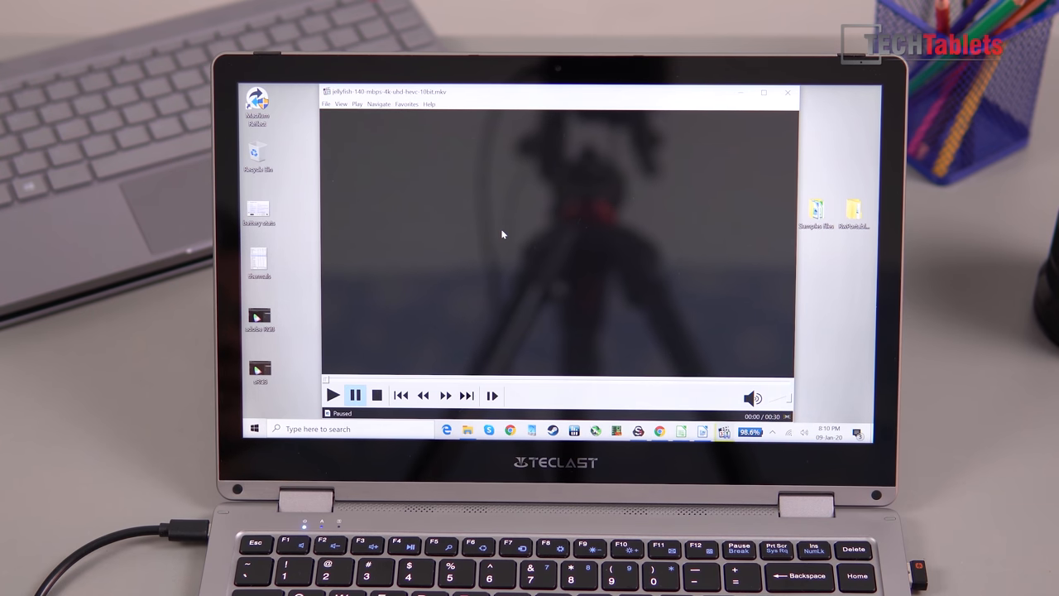
pyautogui.click(331, 394)
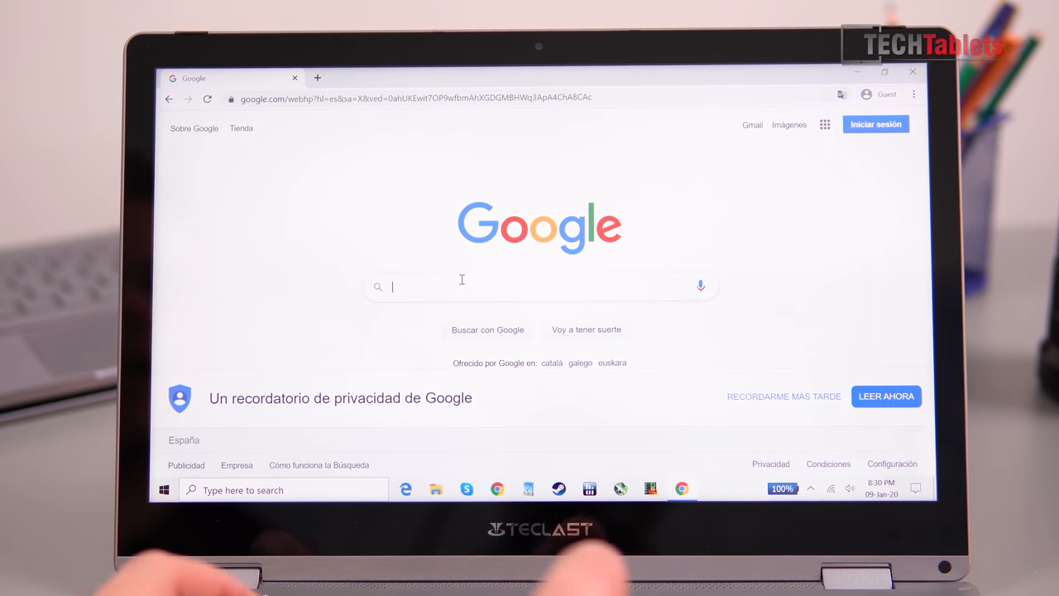
# Step: Search Google for 'rivers' and open the Wikipedia River article and other results in new tabs
pyautogui.write('rivers')
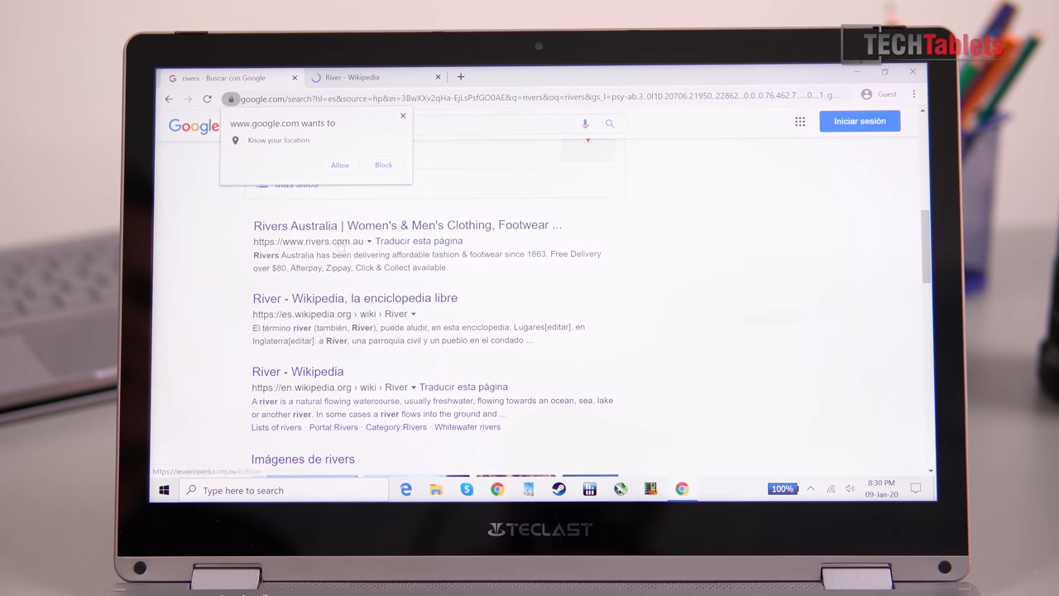
pyautogui.click(354, 298)
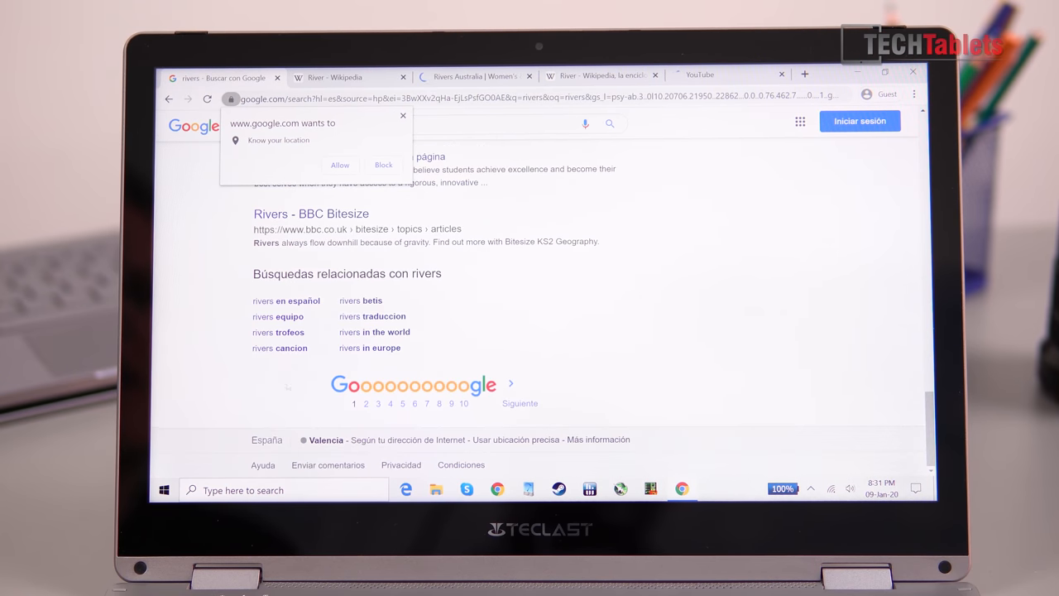
pyautogui.click(391, 404)
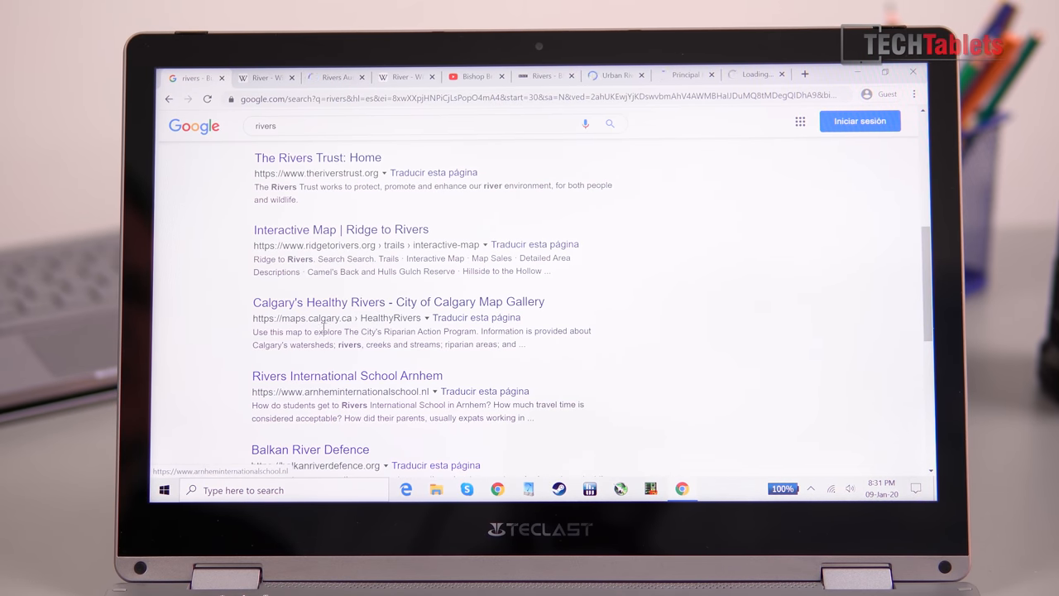
pyautogui.scroll(-3)
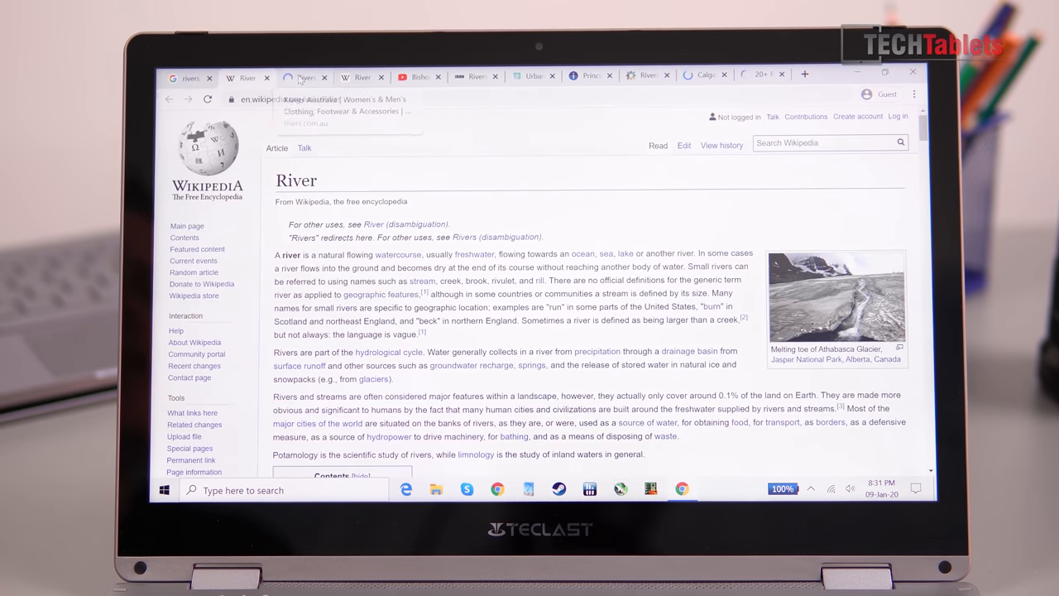
# Step: Switch between the rivers.com.au, BBC Bitesize, YouTube River video and neighbouring tabs
pyautogui.click(305, 78)
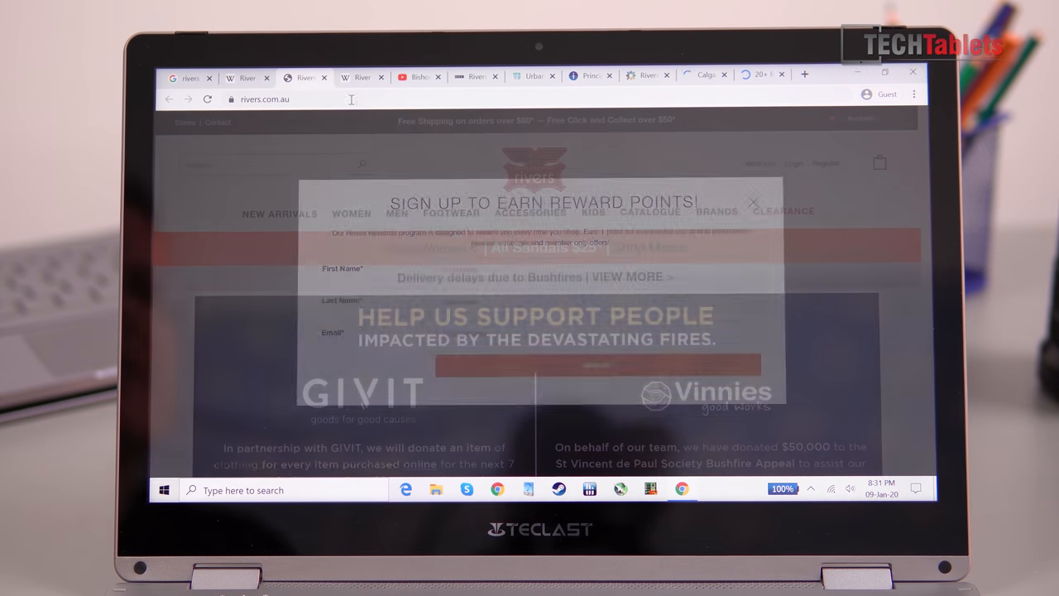
pyautogui.click(421, 78)
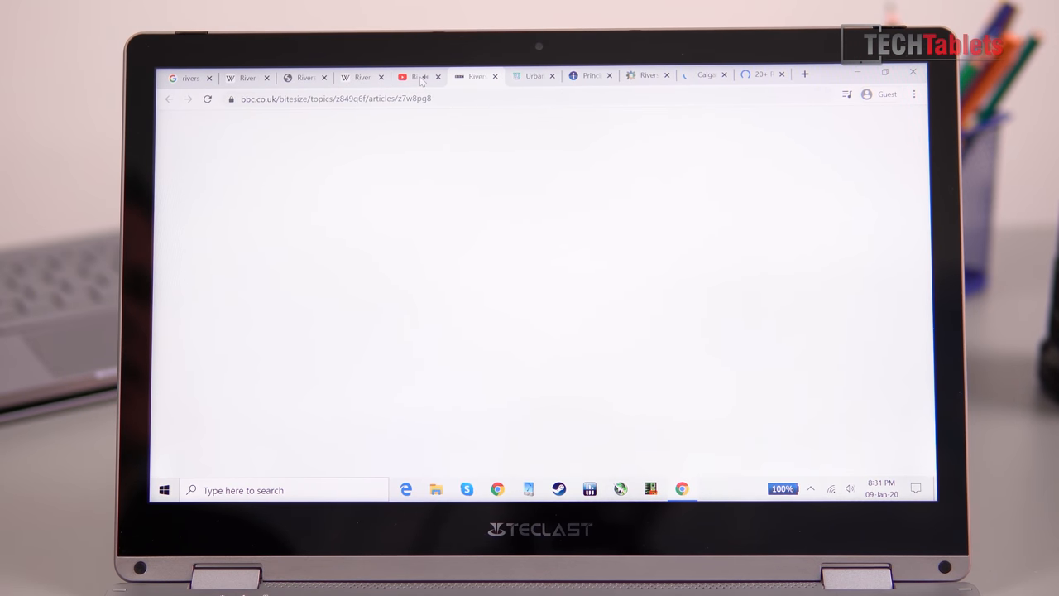
pyautogui.click(417, 78)
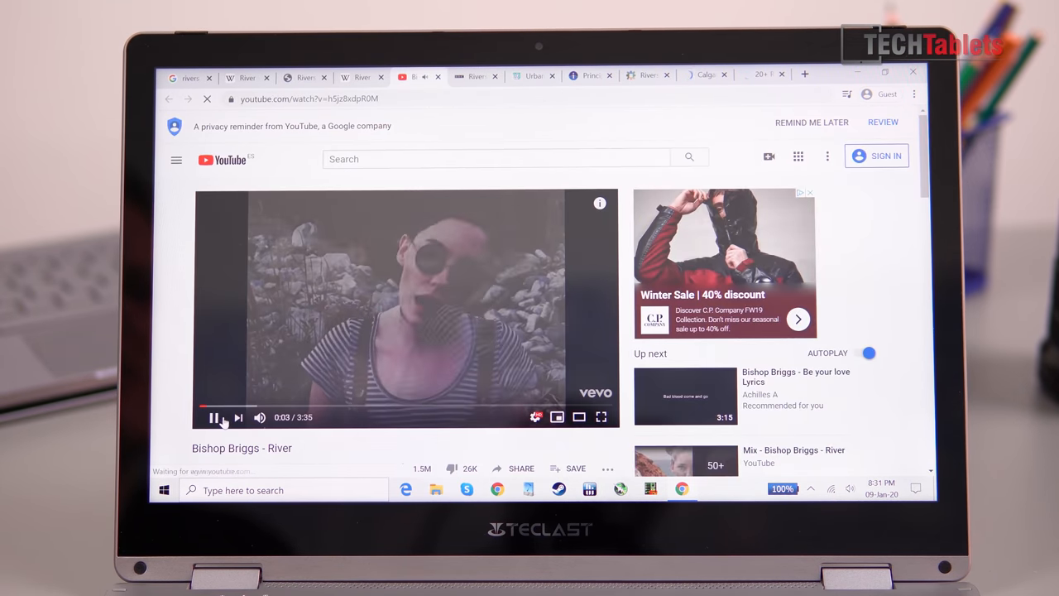
pyautogui.click(533, 76)
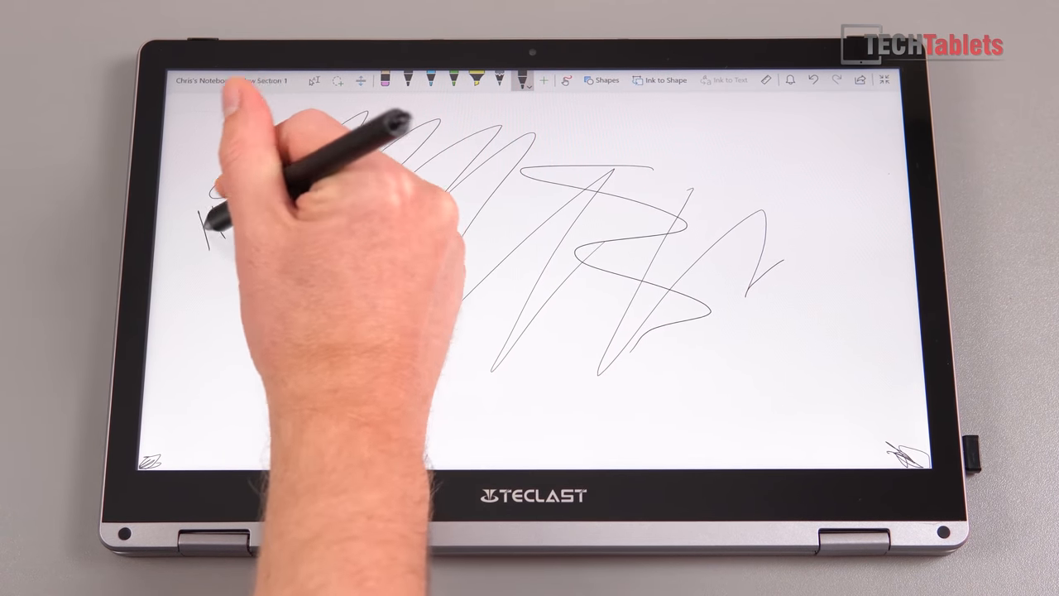
pyautogui.moveTo(232, 240)
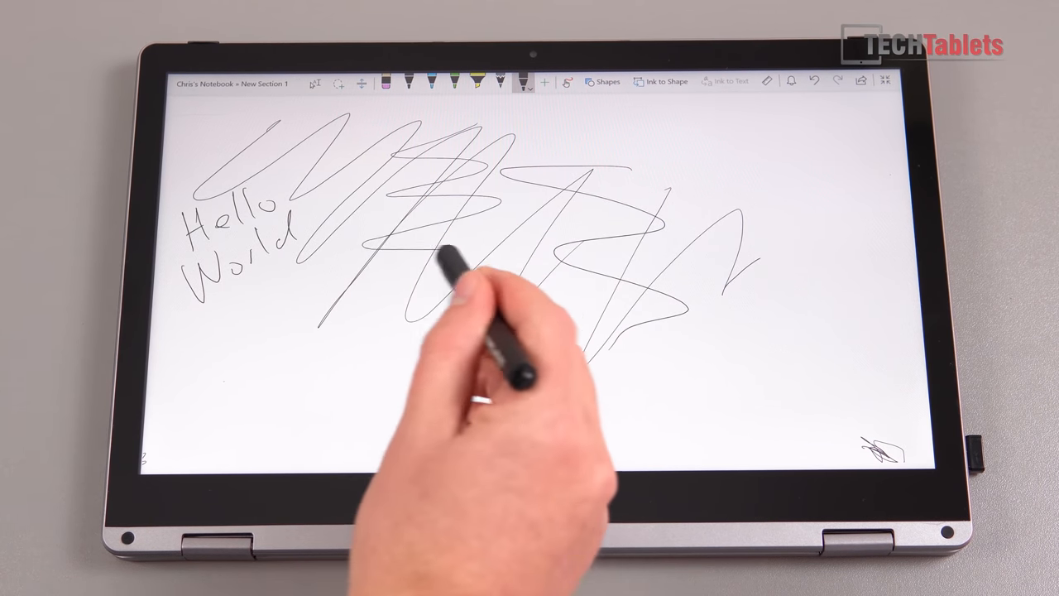
# Step: Add freehand stylus scribbles across the page and near its top right, beside 'Hello World'
pyautogui.moveTo(438, 256); pyautogui.dragTo(340, 289)
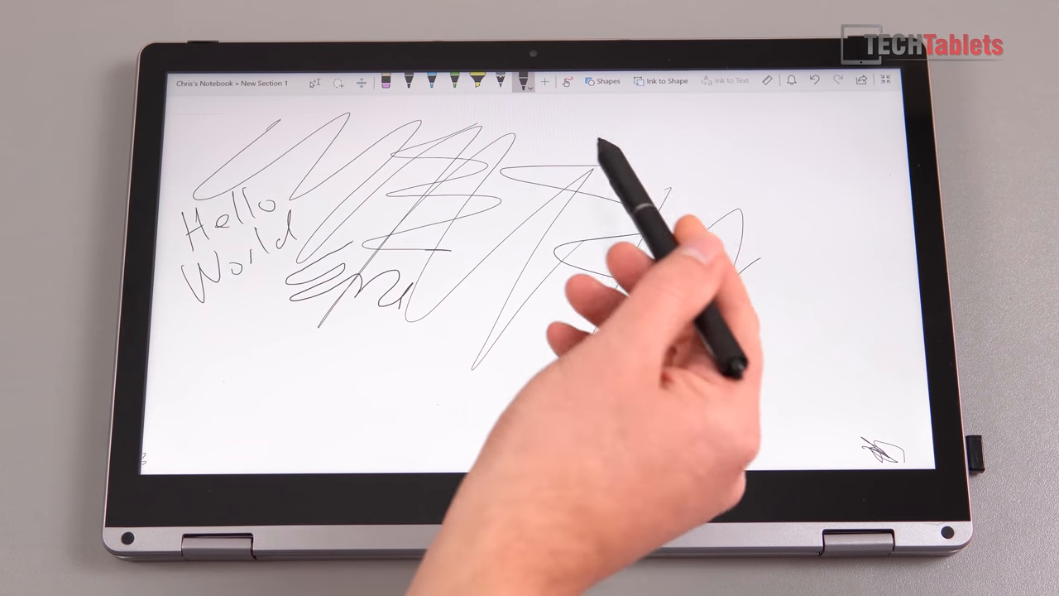
pyautogui.moveTo(596, 149); pyautogui.dragTo(786, 207)
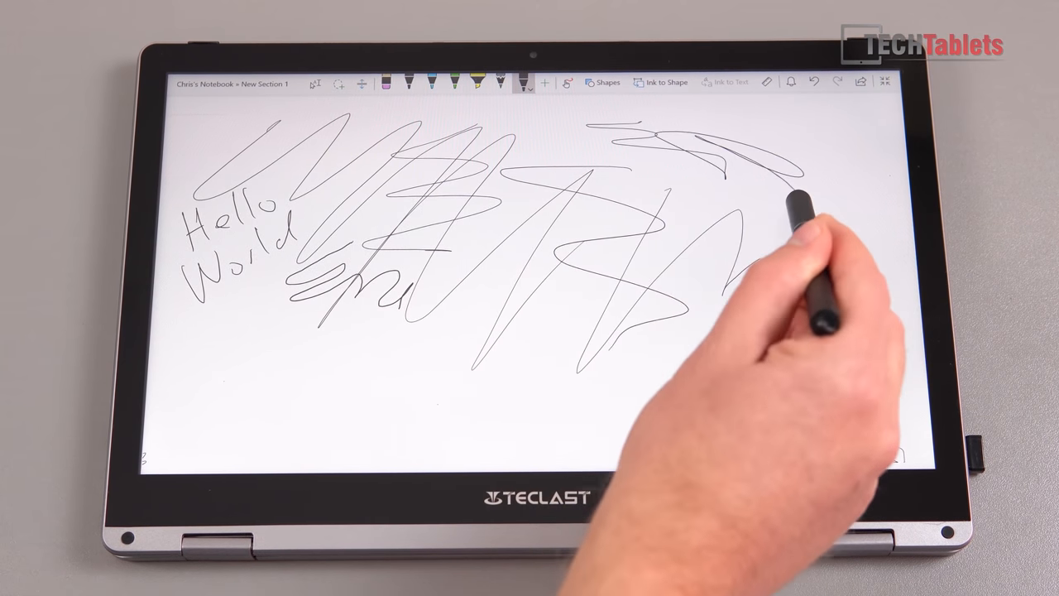